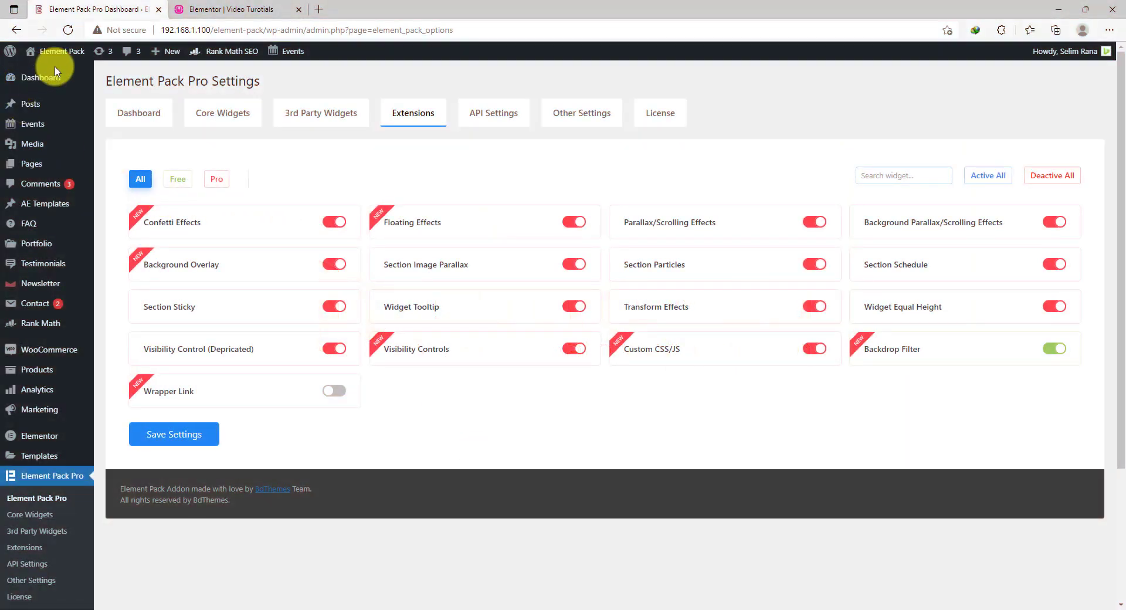
pyautogui.moveTo(122, 570)
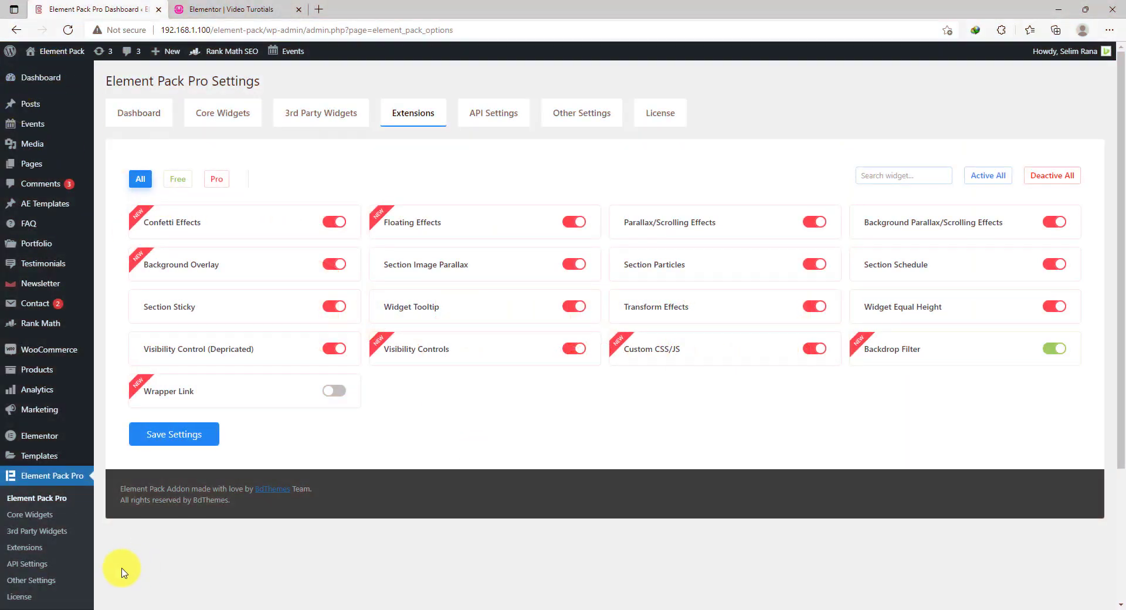
pyautogui.moveTo(73, 476)
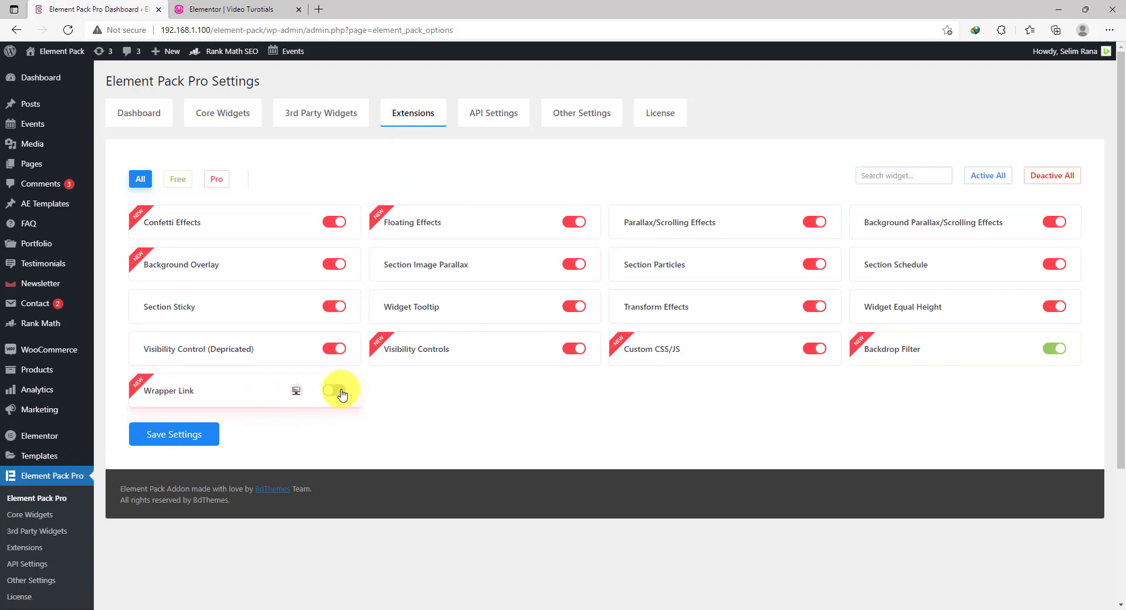
# Step: Switch on the Wrapper Link toggle in Element Pack Pro Extensions and save the settings
pyautogui.click(335, 391)
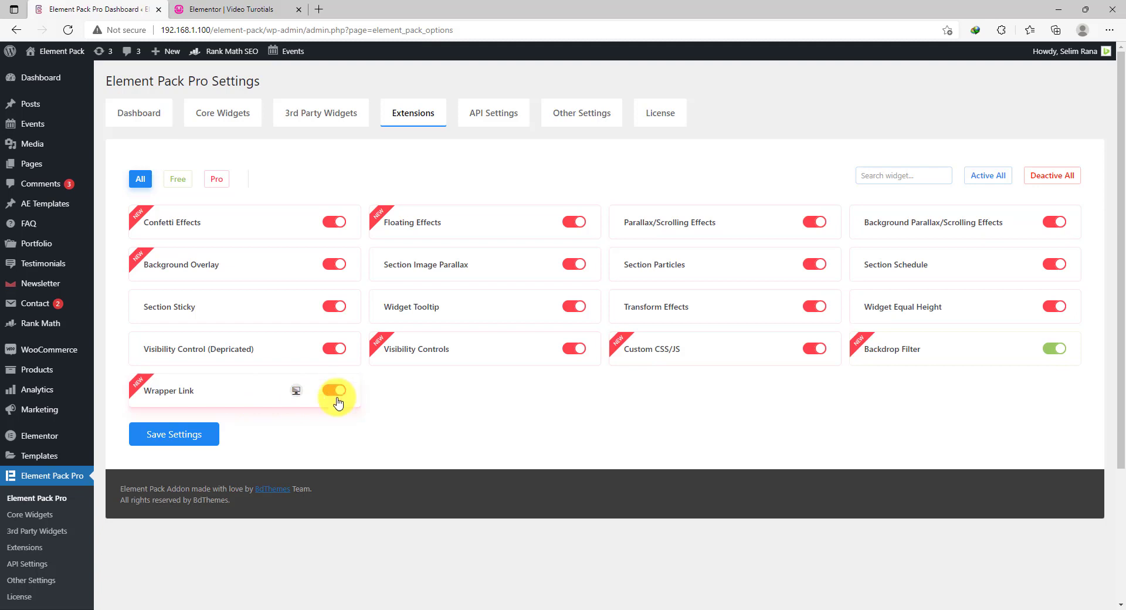
pyautogui.click(174, 434)
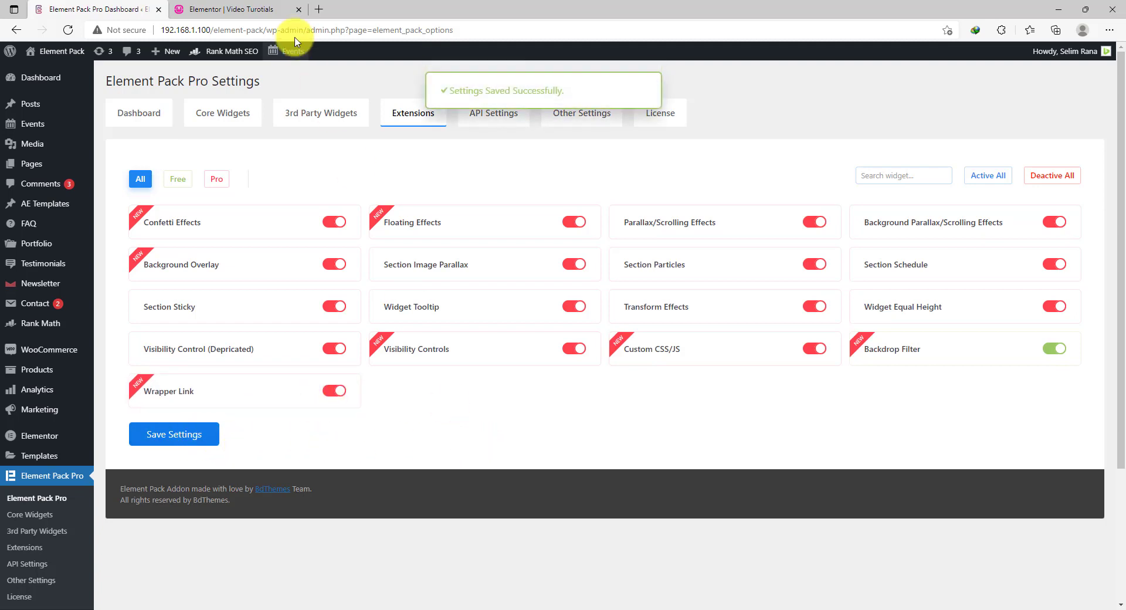
pyautogui.click(238, 9)
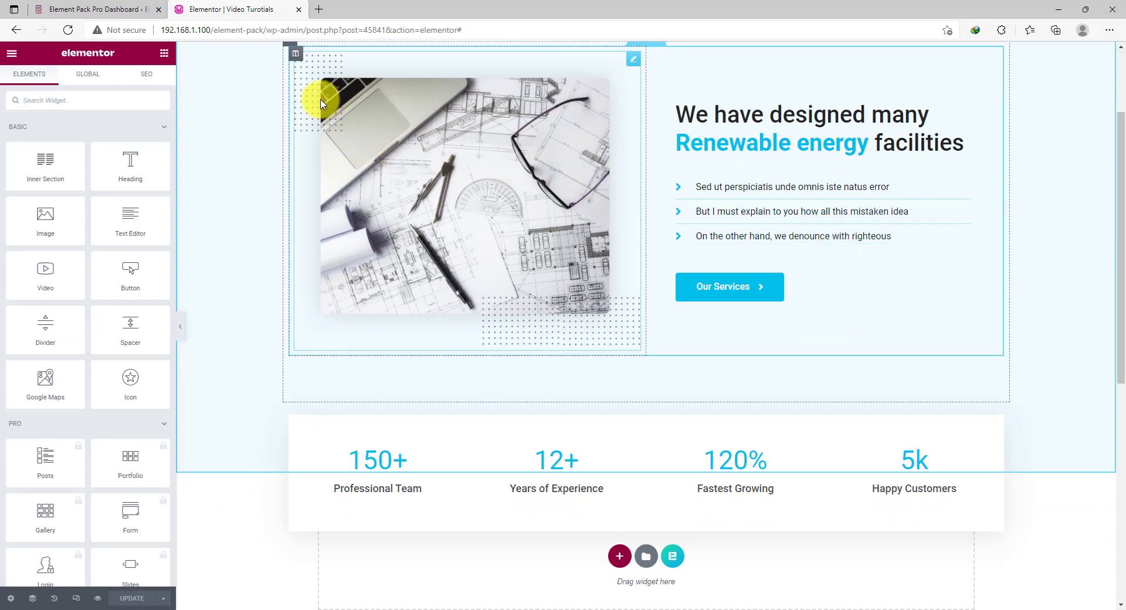
pyautogui.moveTo(1098, 380)
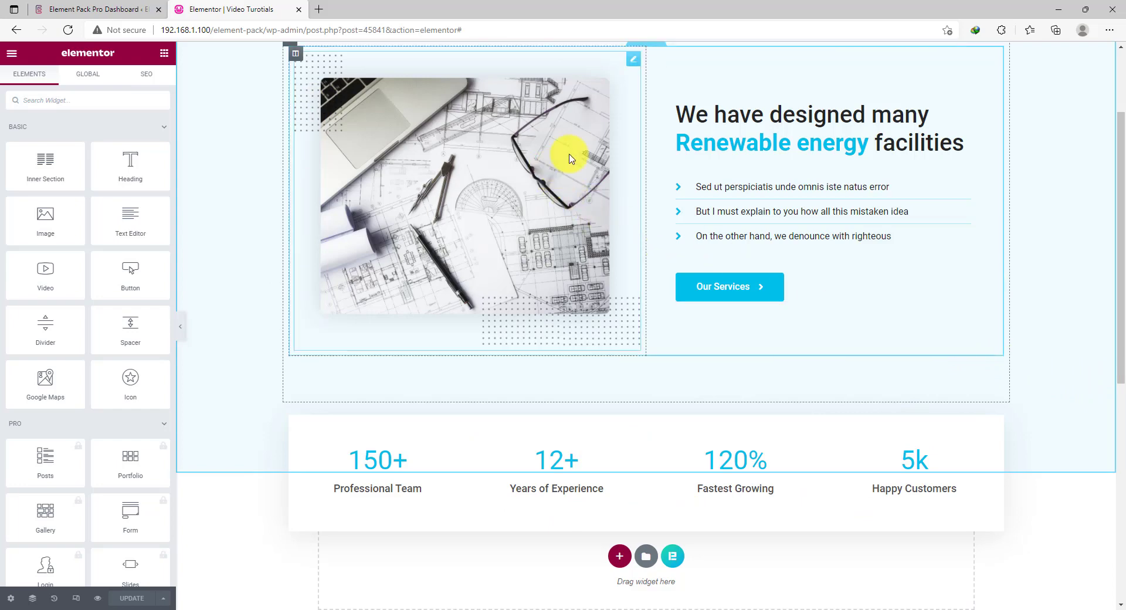
pyautogui.click(632, 62)
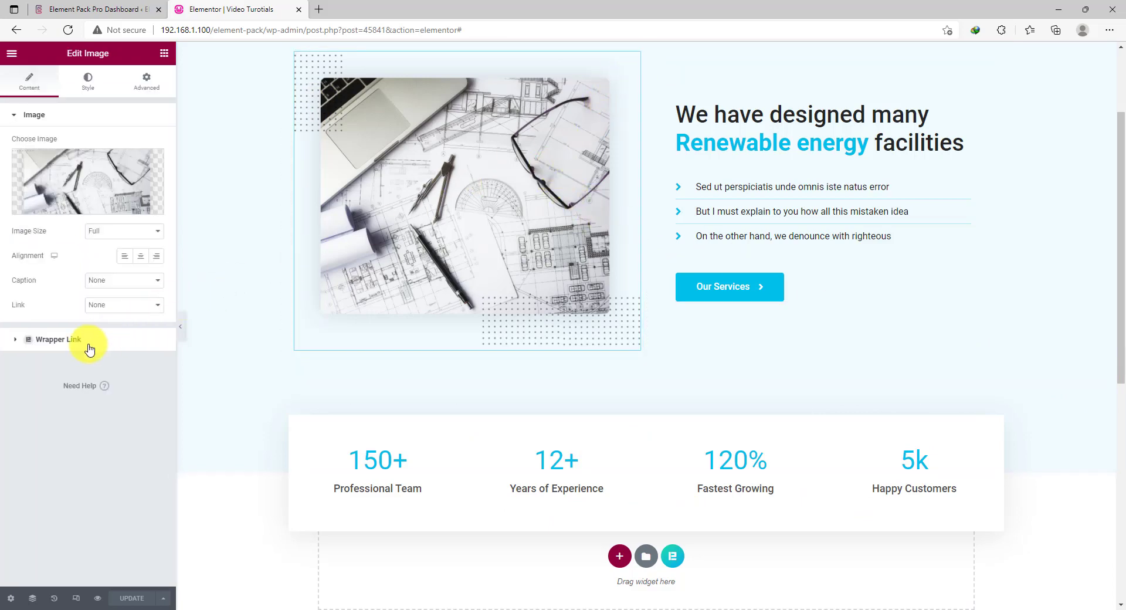
pyautogui.click(57, 339)
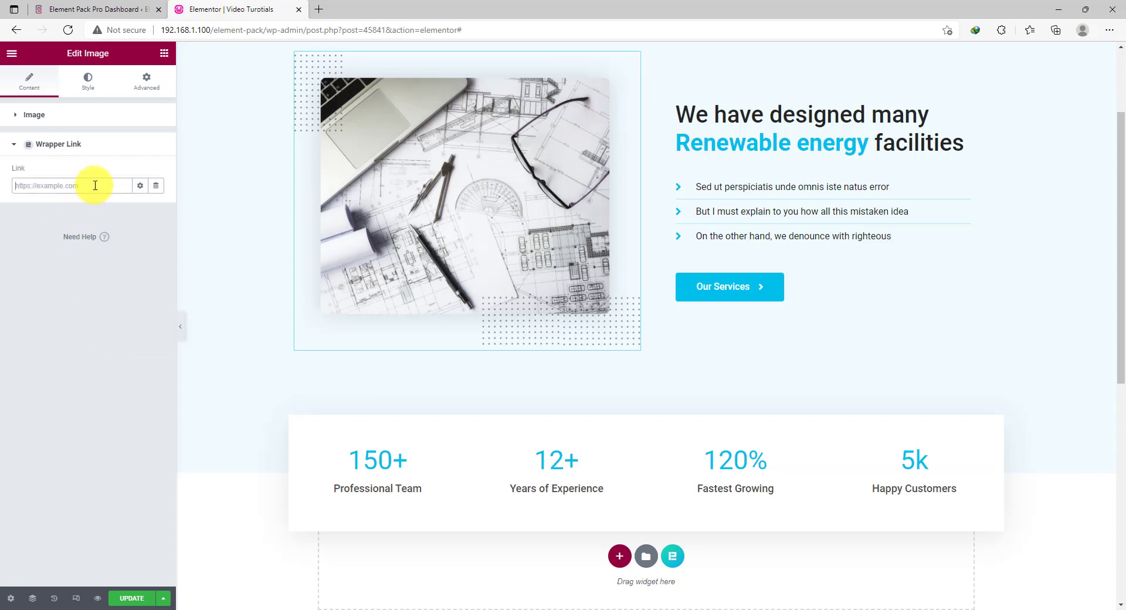
pyautogui.write('https://bdthemes.com')
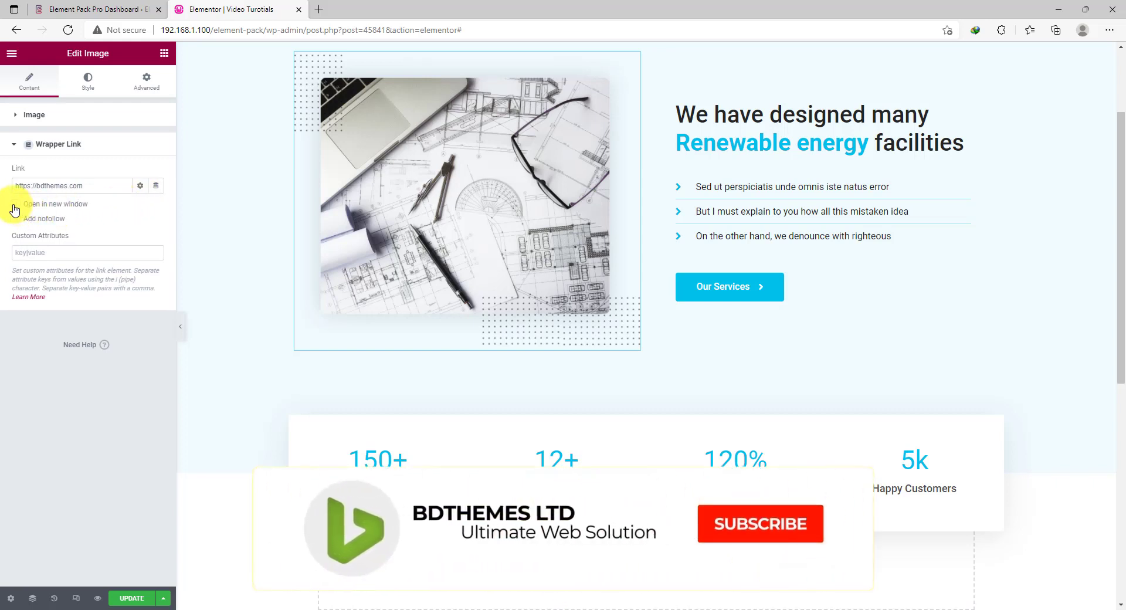
pyautogui.click(16, 204)
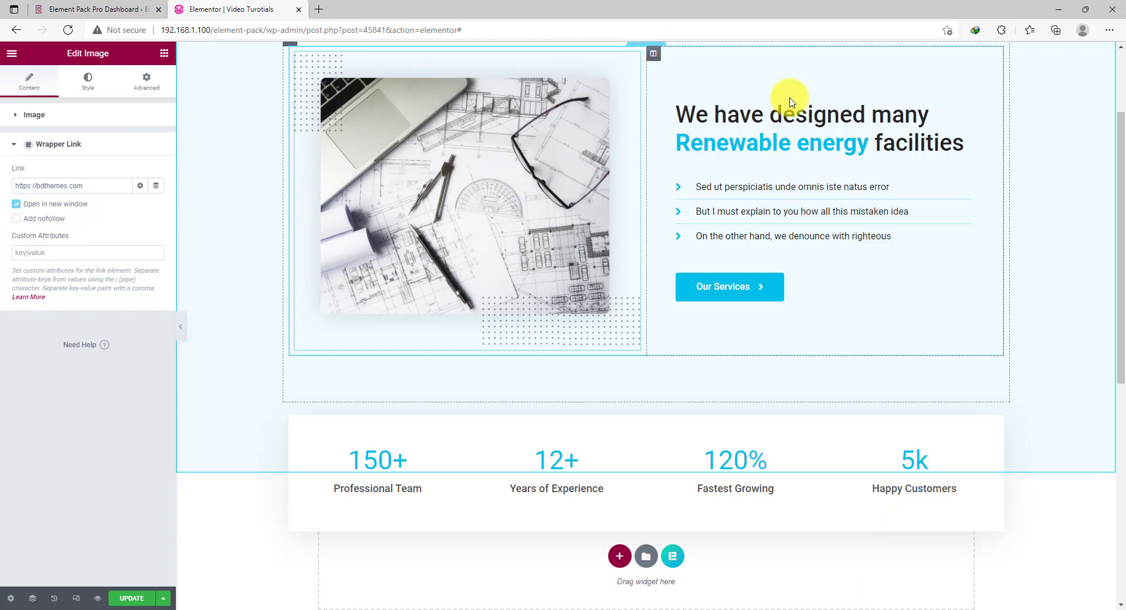
pyautogui.click(652, 54)
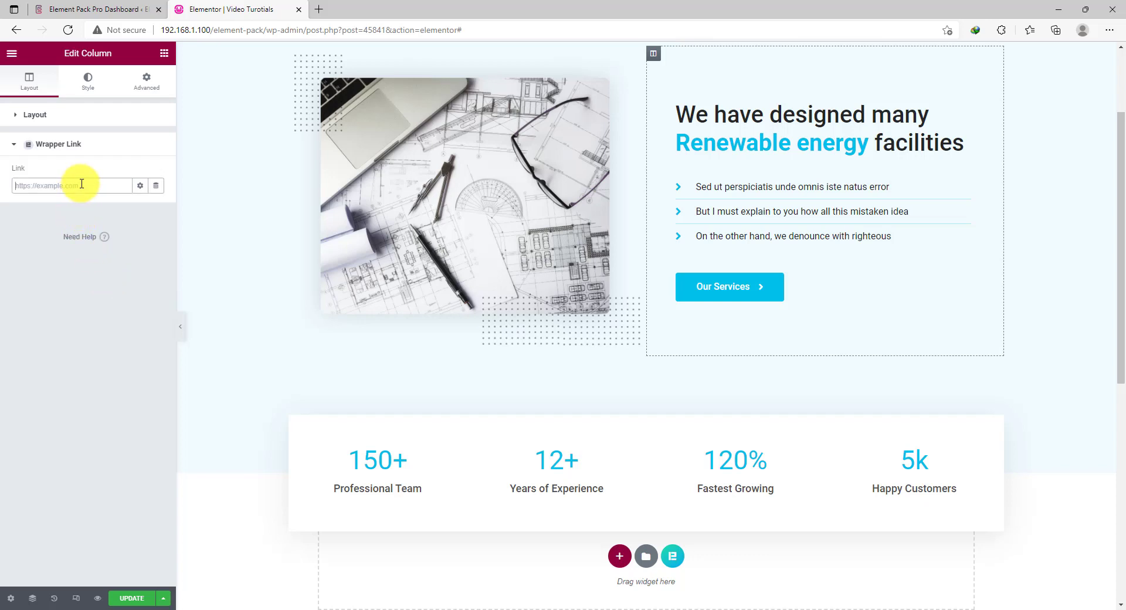
pyautogui.moveTo(123, 267)
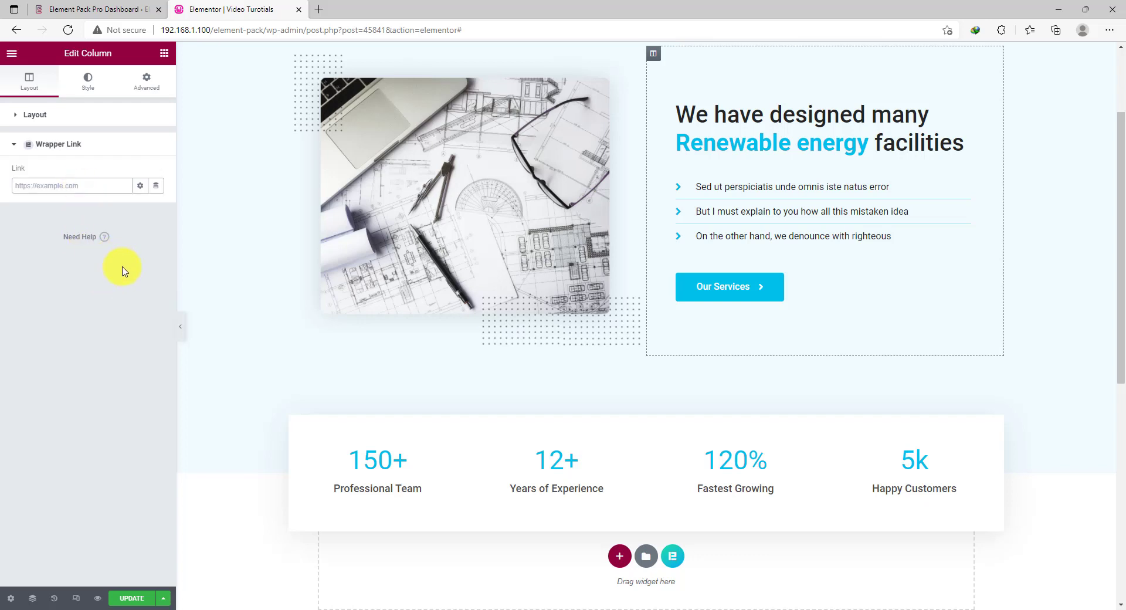
pyautogui.write('https://bdthemes.com/support')
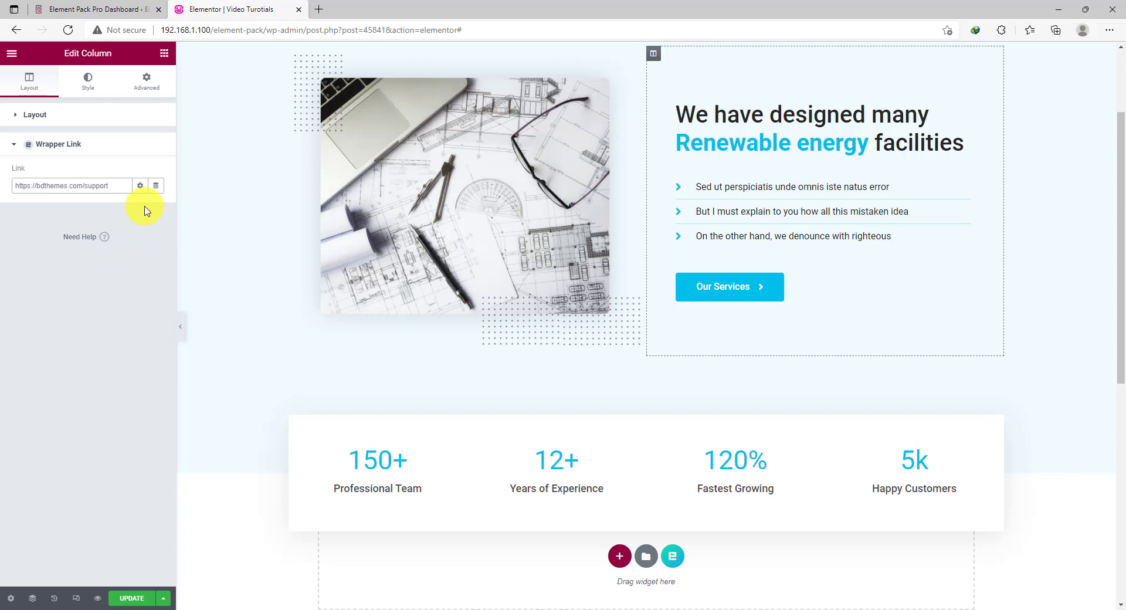
pyautogui.click(141, 185)
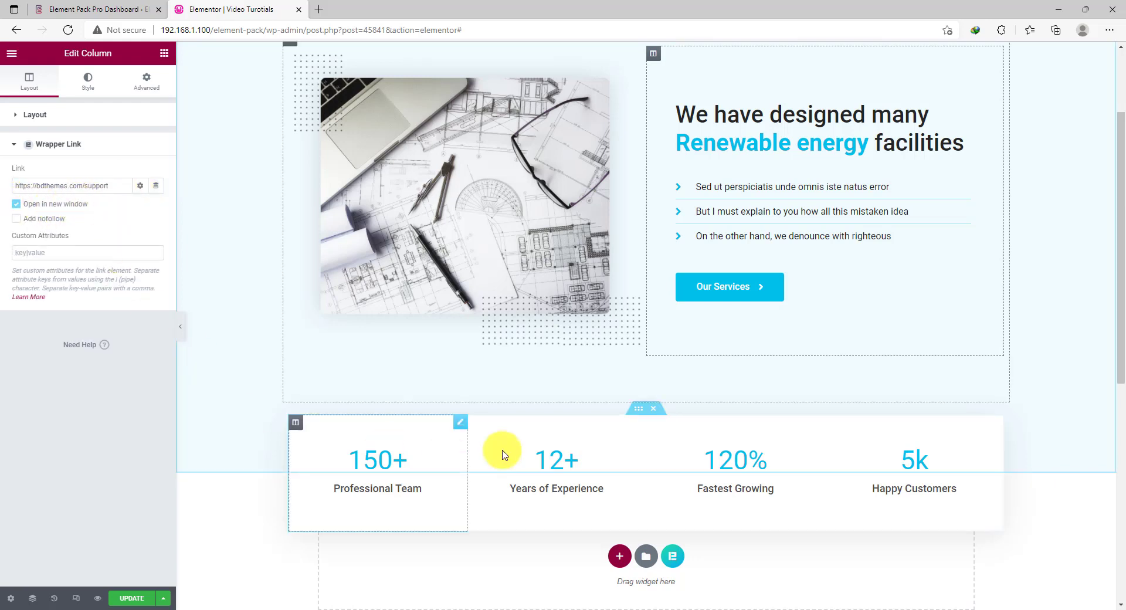
pyautogui.click(639, 408)
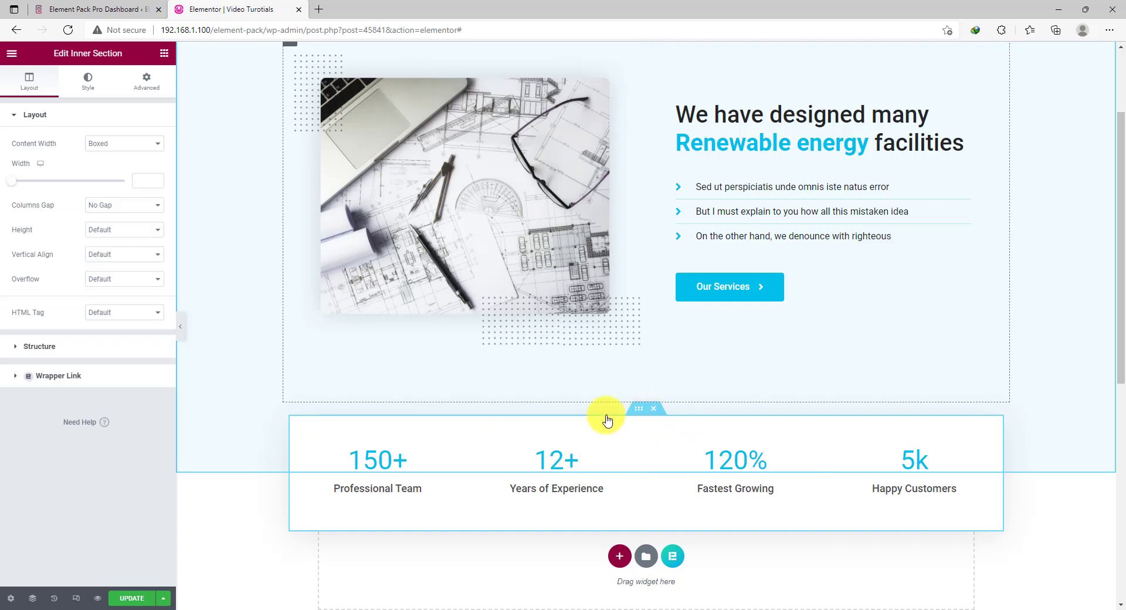
pyautogui.click(56, 375)
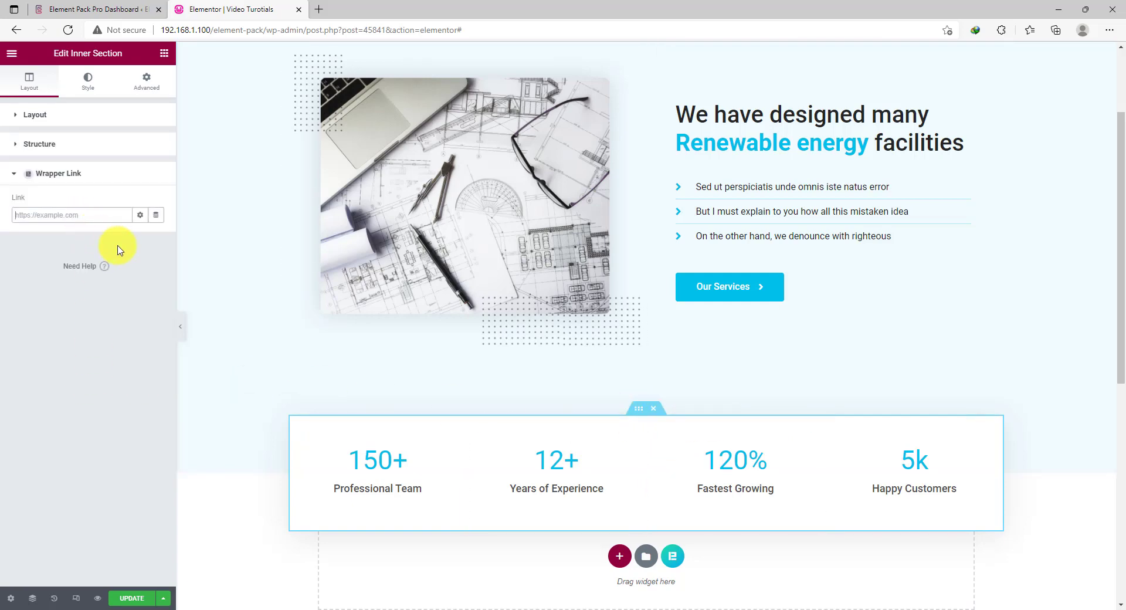
pyautogui.write('https://')
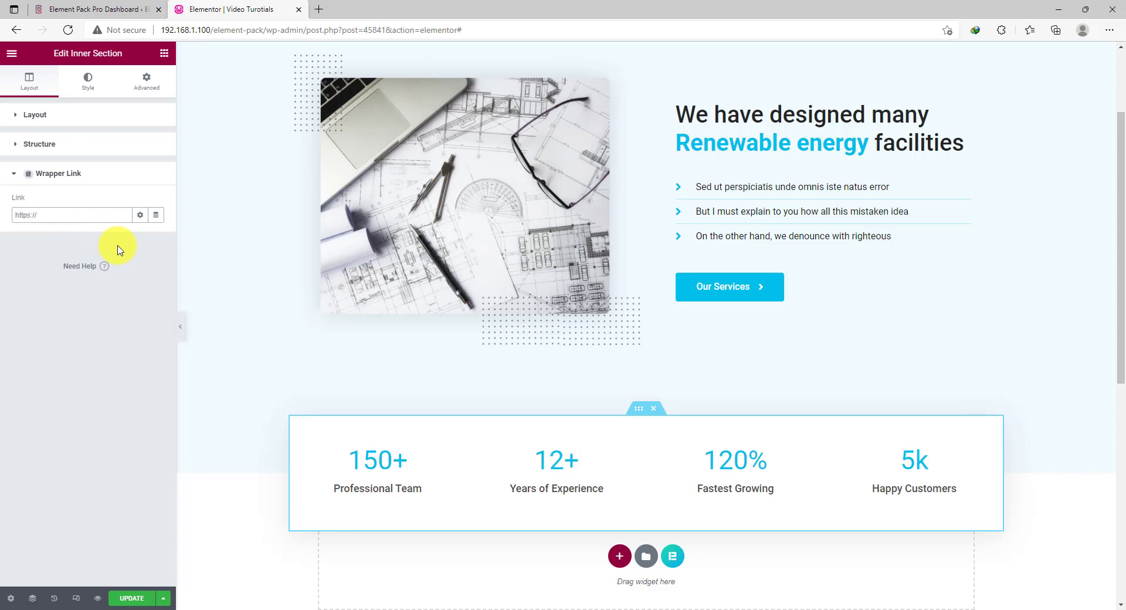
pyautogui.write('bdthemes.com')
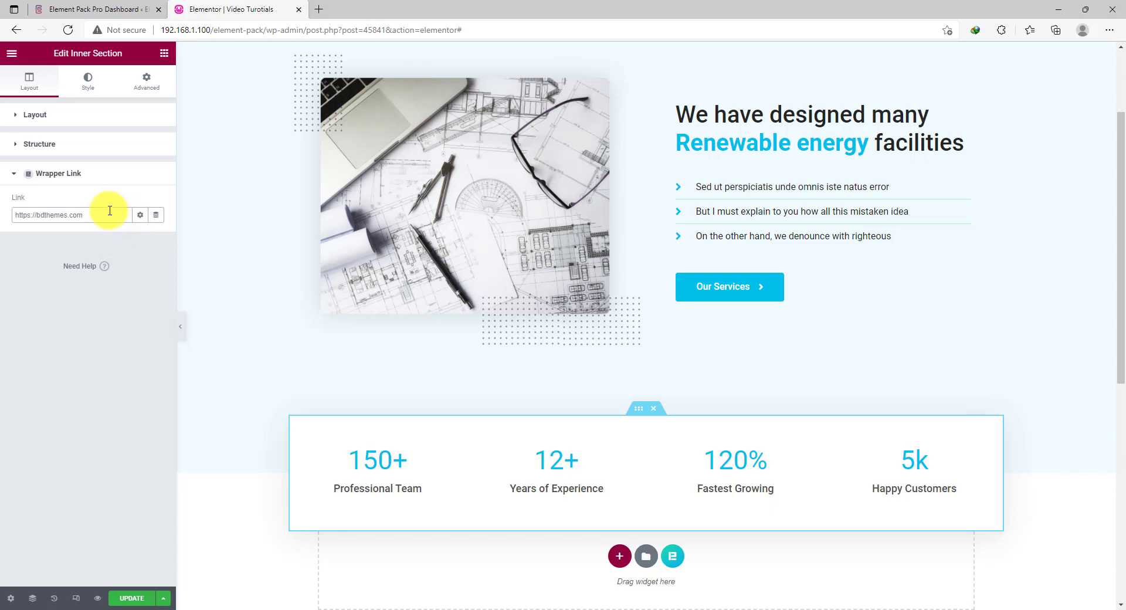
pyautogui.click(140, 215)
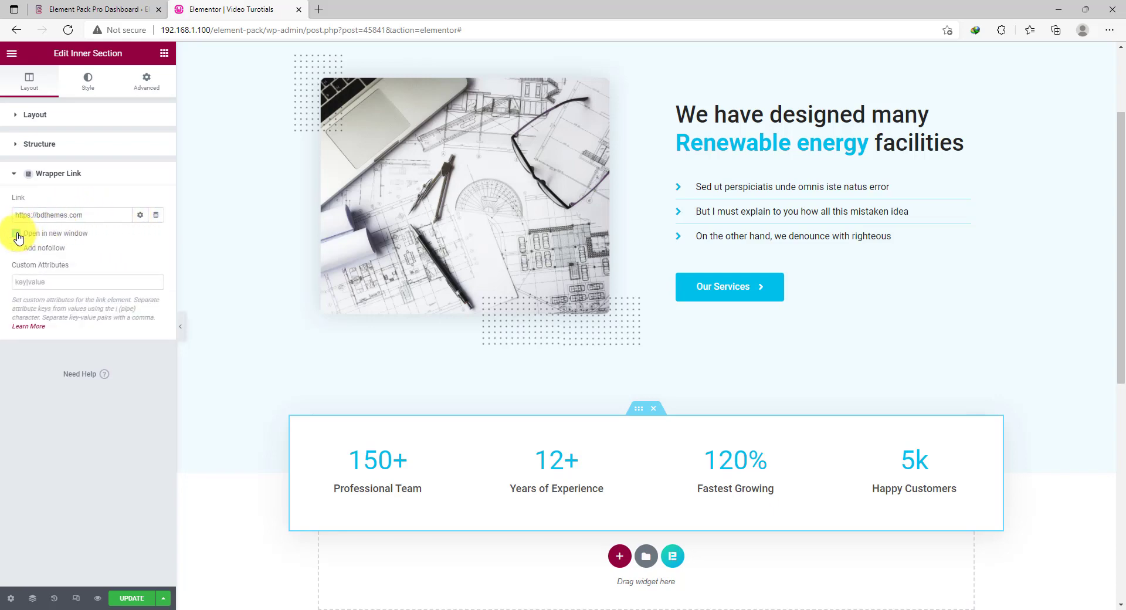
pyautogui.click(17, 234)
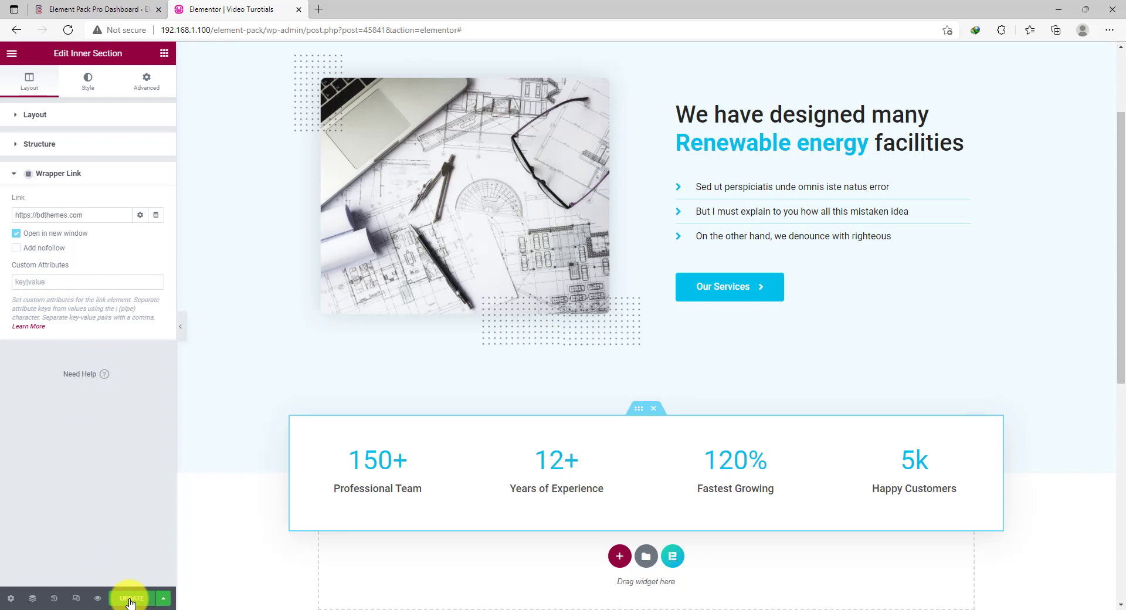
# Step: Update the page and launch a preview of the changes
pyautogui.click(131, 598)
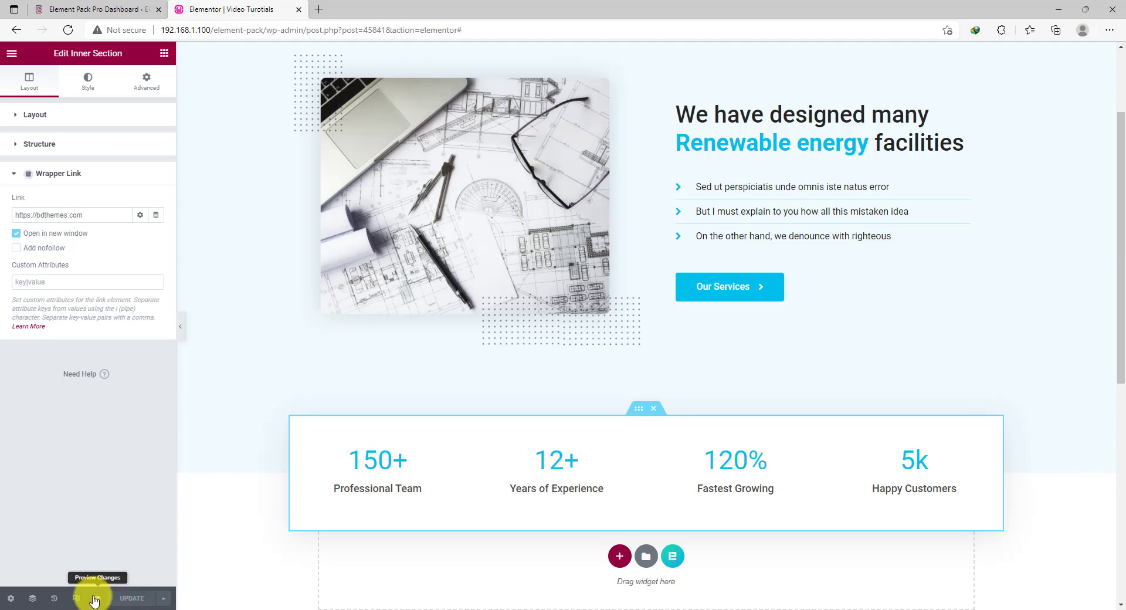
pyautogui.click(75, 598)
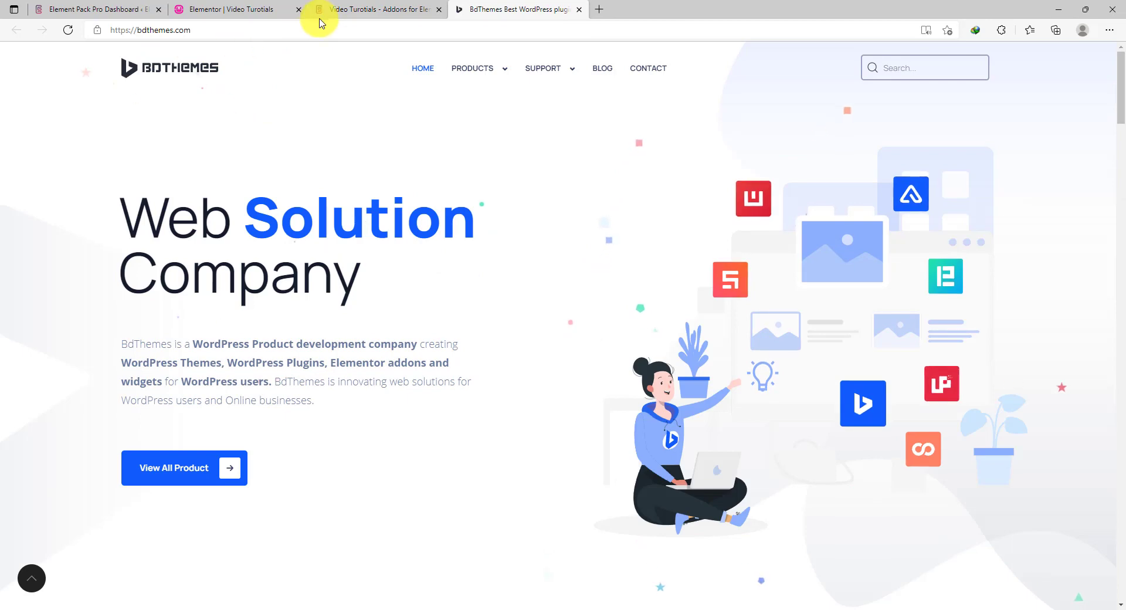
# Step: In the preview, follow the text column's support link and the stats section's bdthemes.com link in new tabs
pyautogui.click(375, 9)
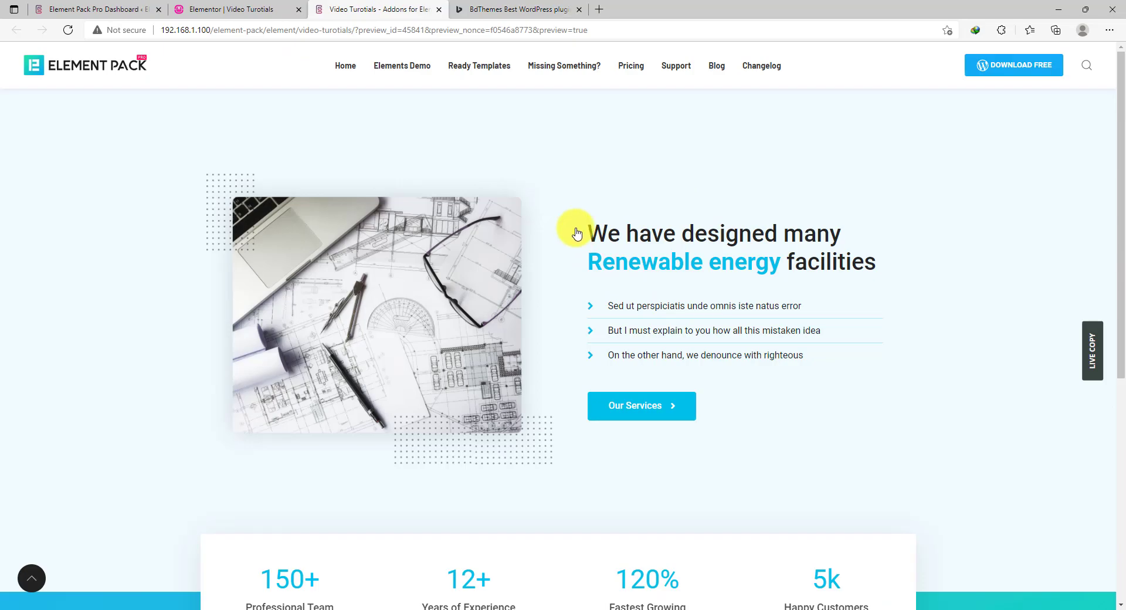
pyautogui.click(513, 9)
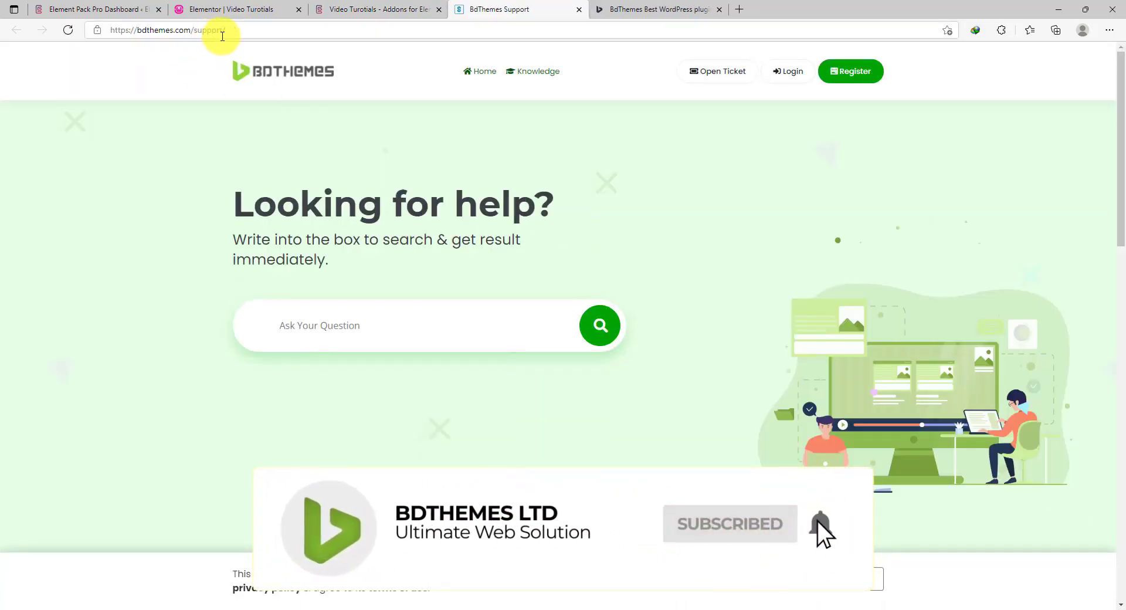
pyautogui.click(379, 10)
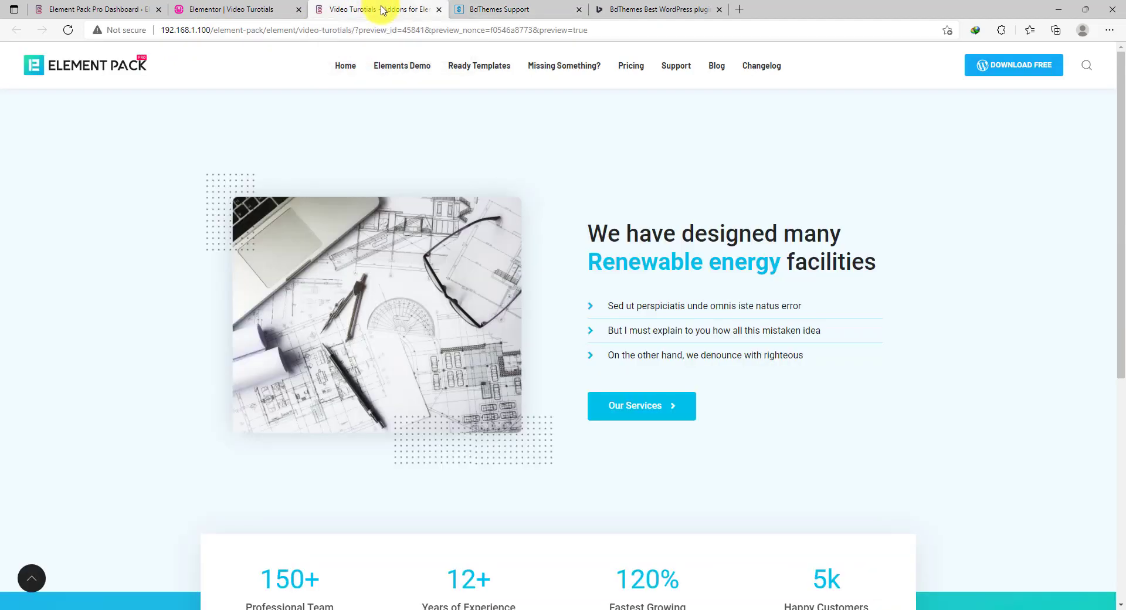
pyautogui.scroll(-3)
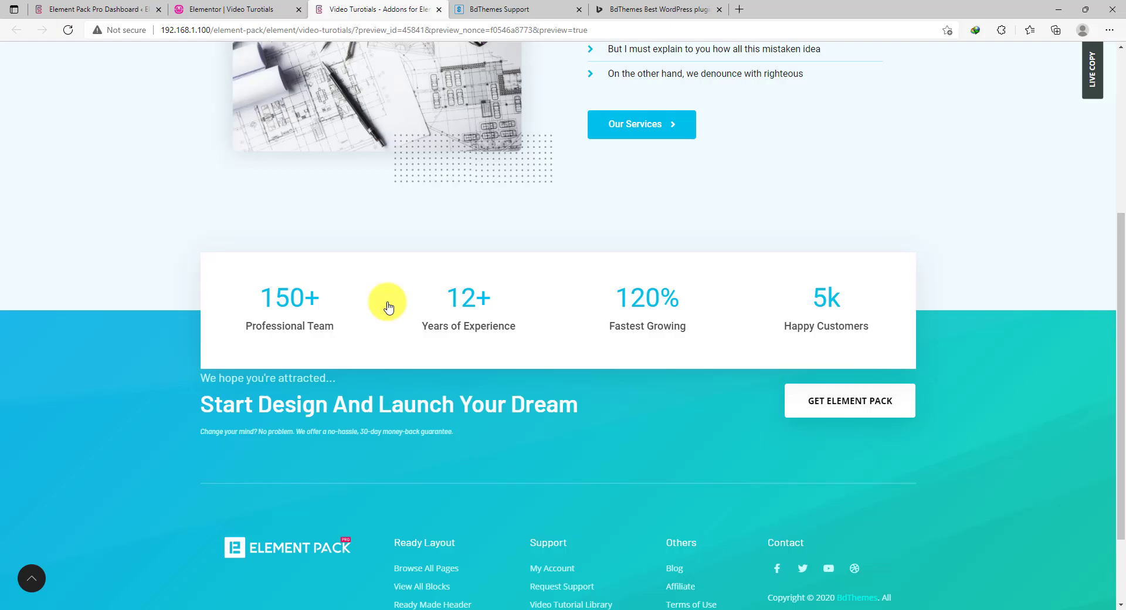
pyautogui.click(525, 9)
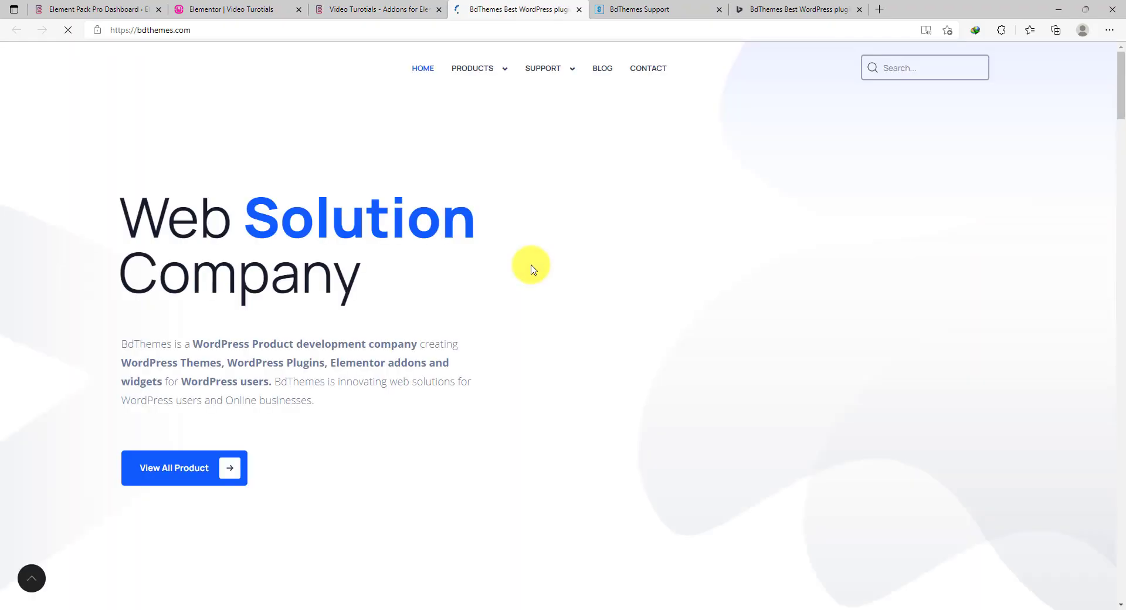